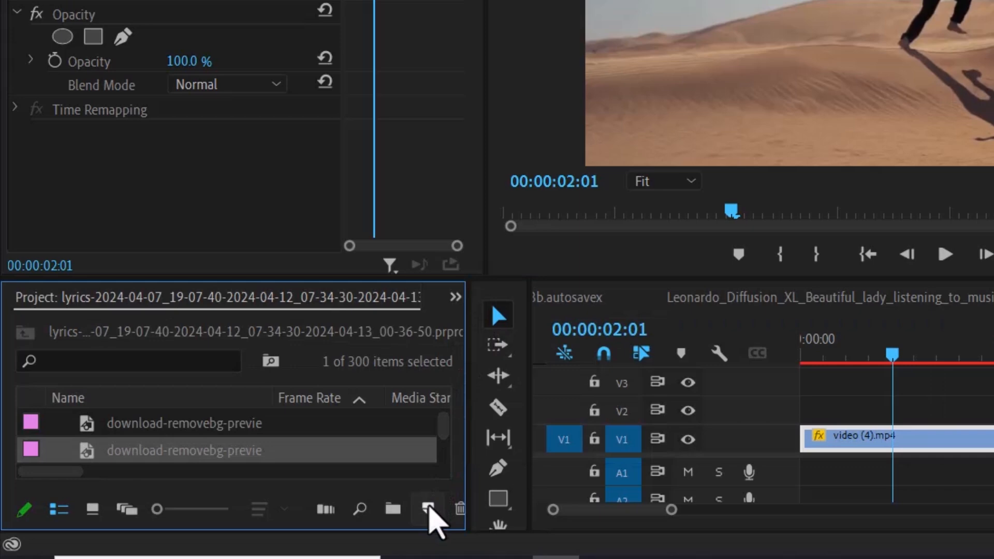
Step: Create a new 1920×1080 Black Video item in the project
left_click(427, 509)
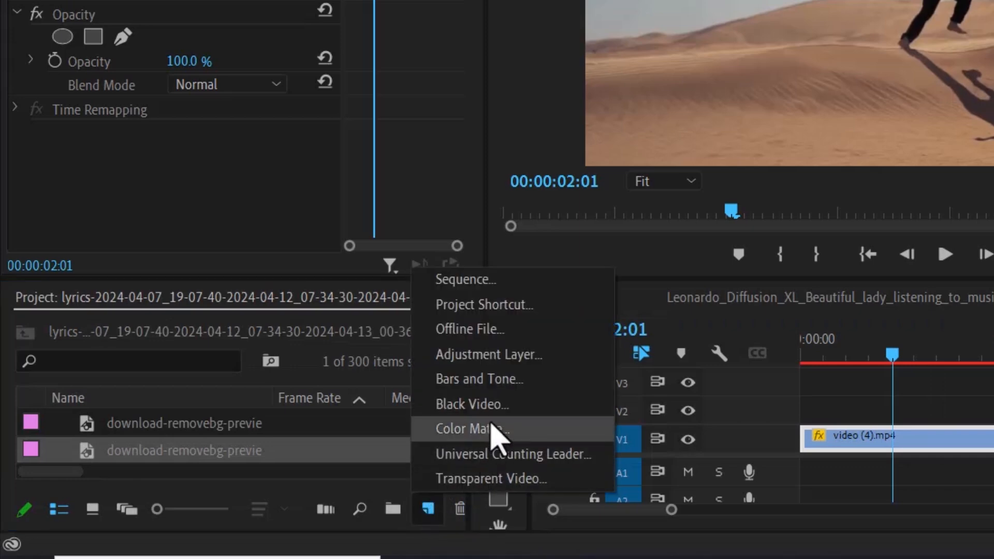
left_click(472, 430)
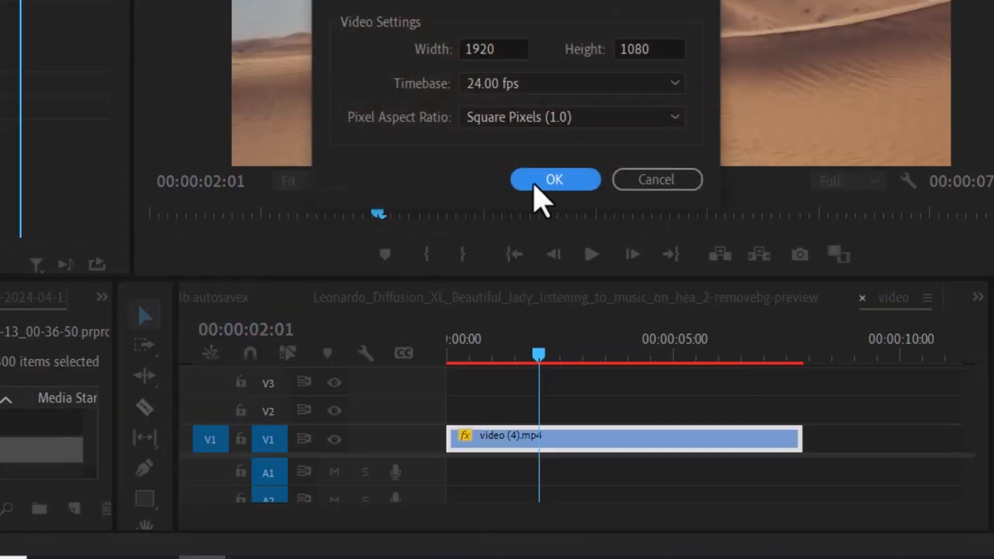
left_click(553, 179)
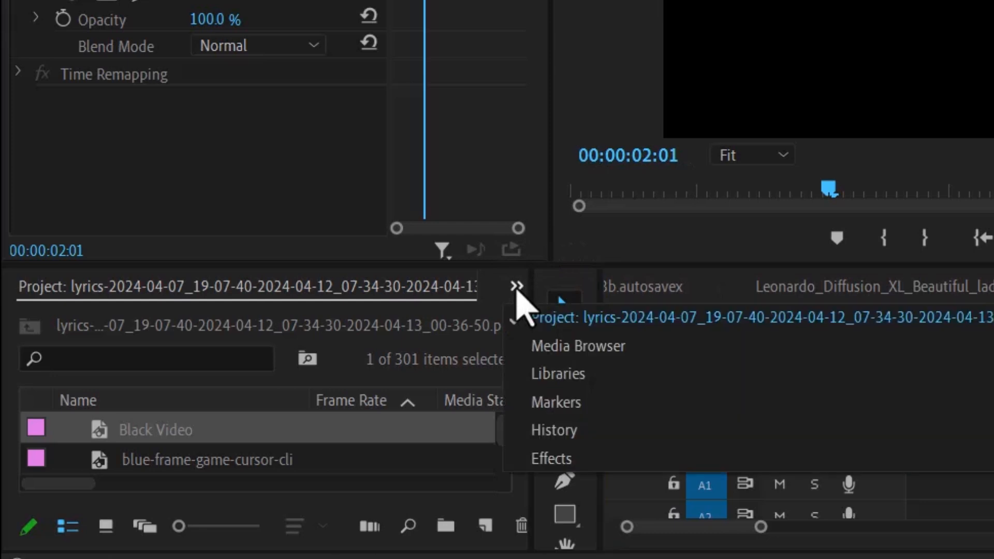
Step: Search effects for 'circle' and apply Circle to the Black Video clip
left_click(551, 459)
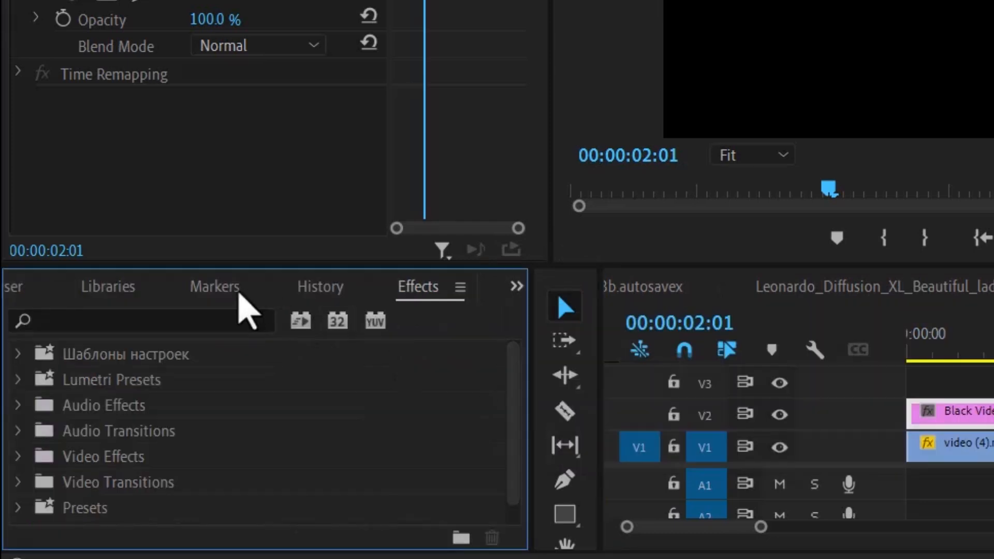
type("circl")
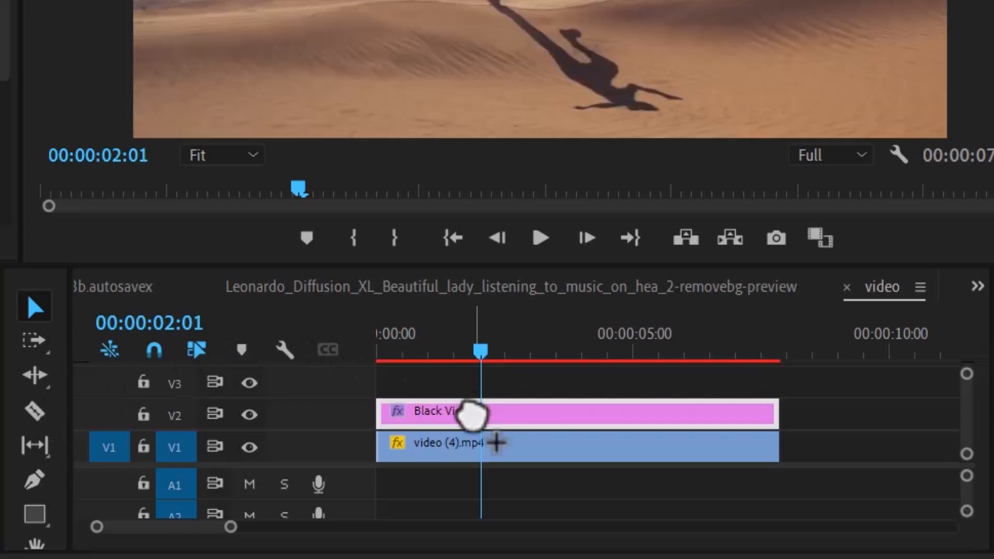
double_click(444, 409)
type("400")
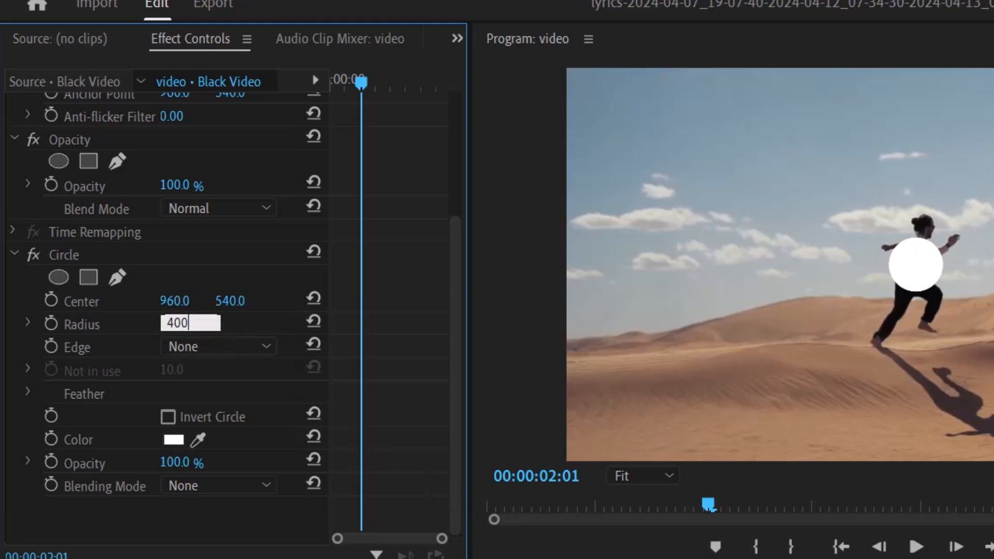
Step: Give the circle Add blending and edit its outer feather amount
left_click(217, 485)
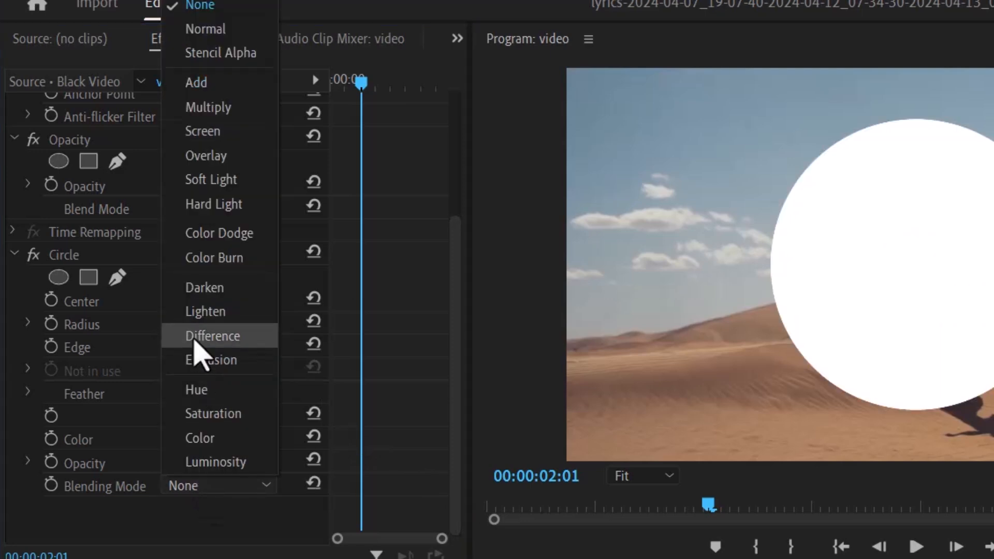
left_click(196, 81)
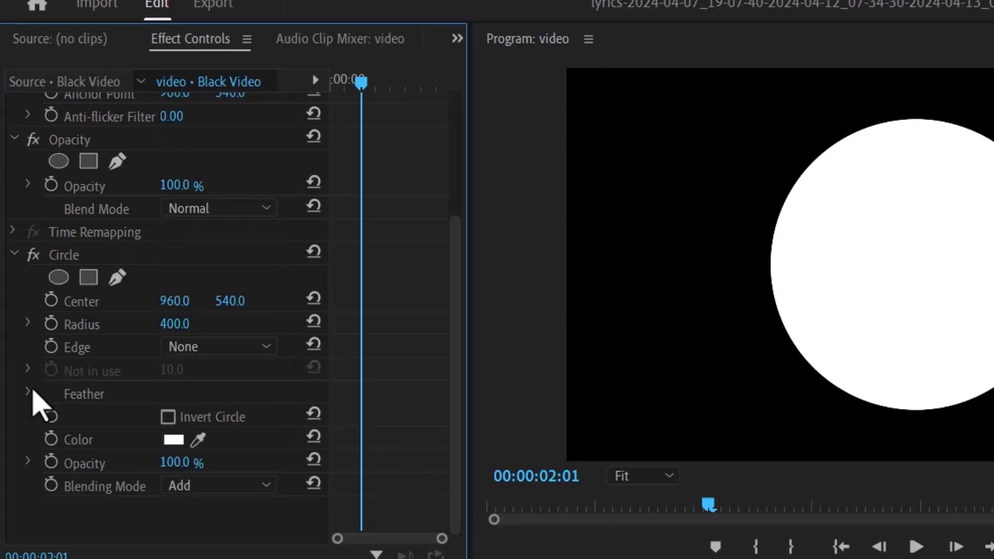
left_click(28, 394)
type("25")
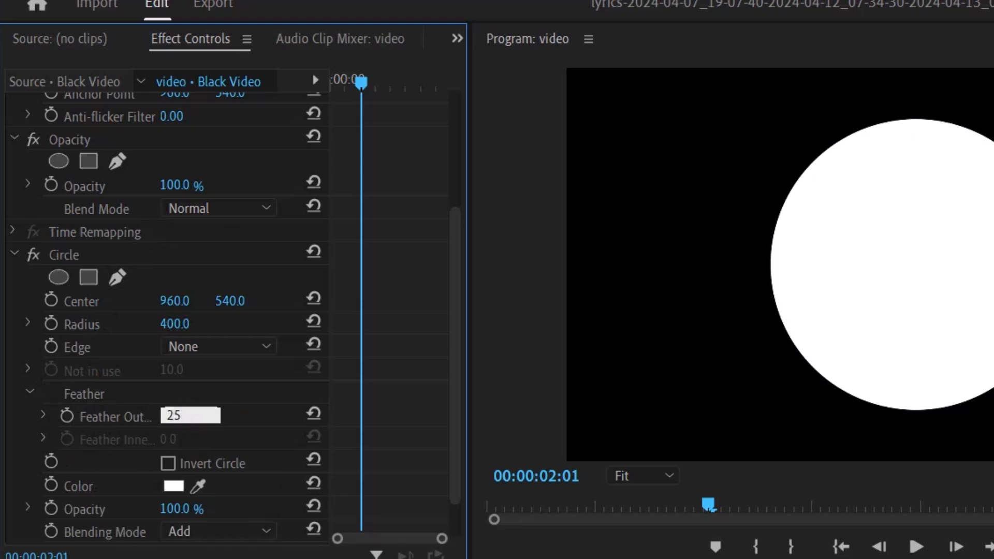
left_click(63, 254)
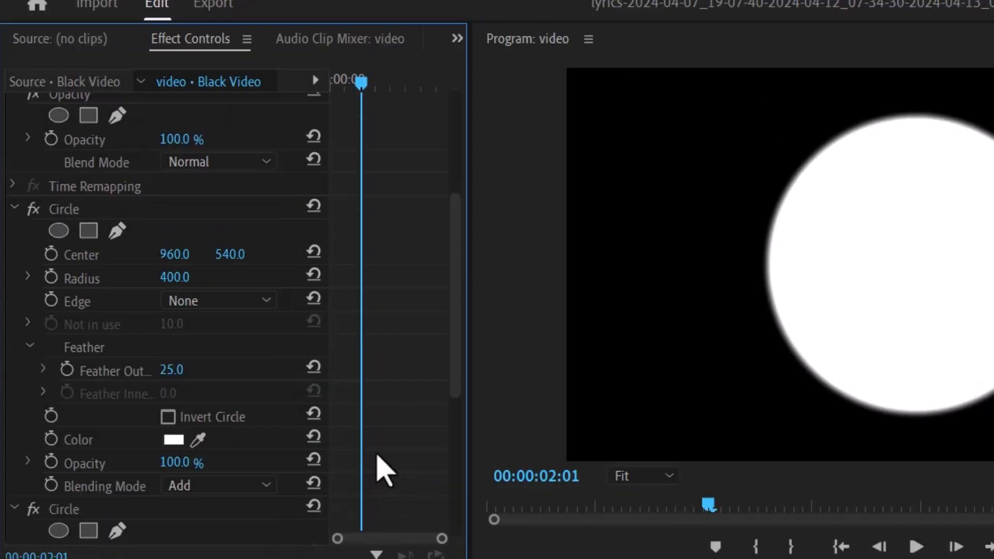
Step: Center the circles at X 660 and 1260 and set Opacity blend to Multiply
double_click(183, 254)
type("660")
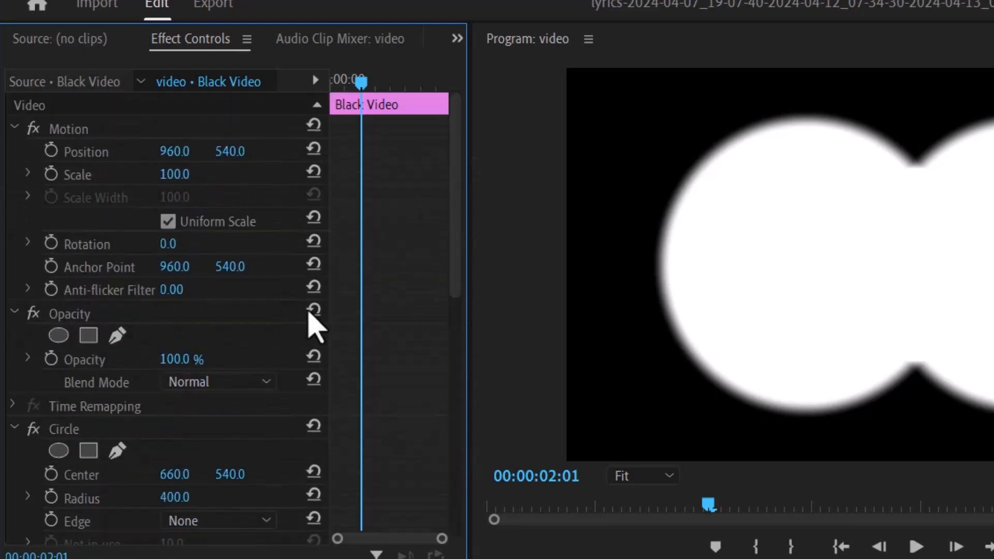
left_click(219, 381)
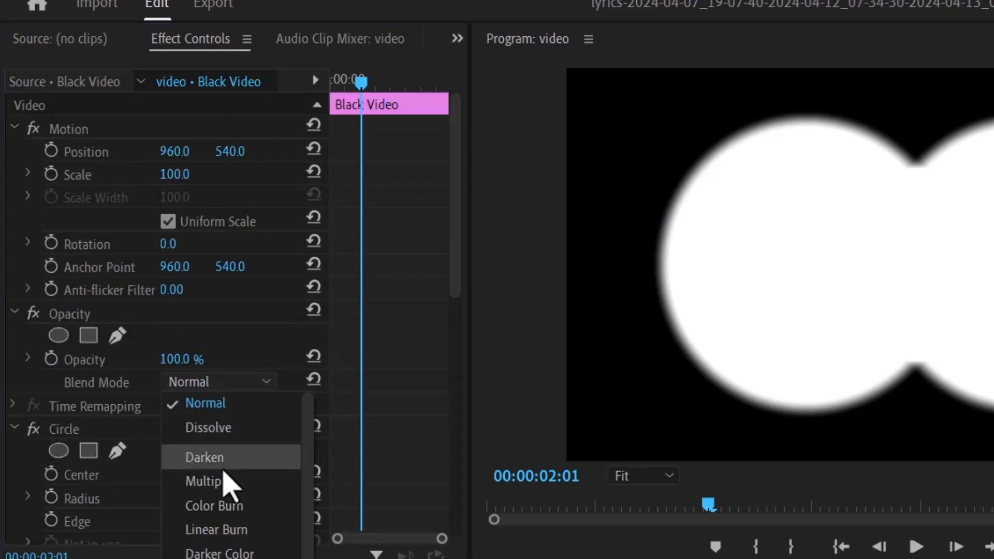
left_click(203, 481)
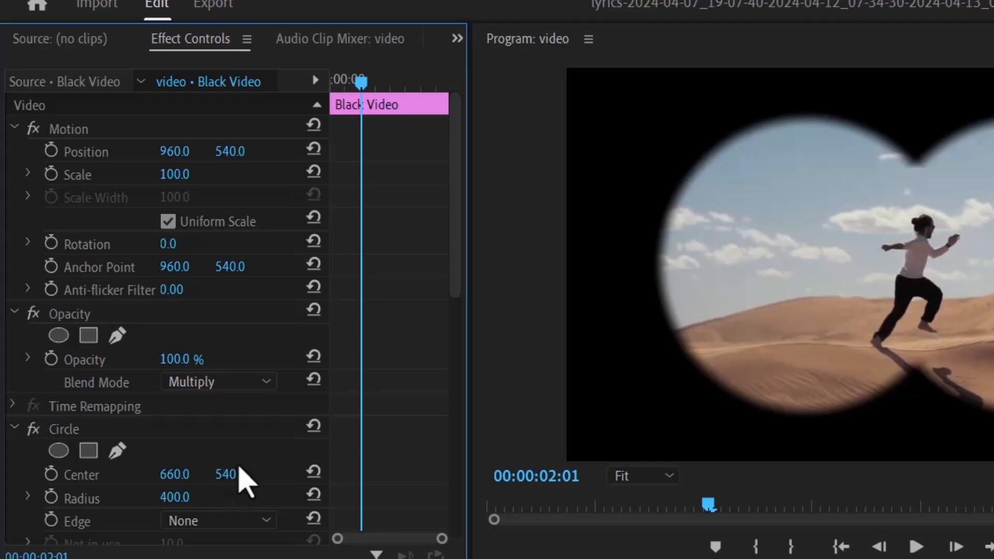
type("t")
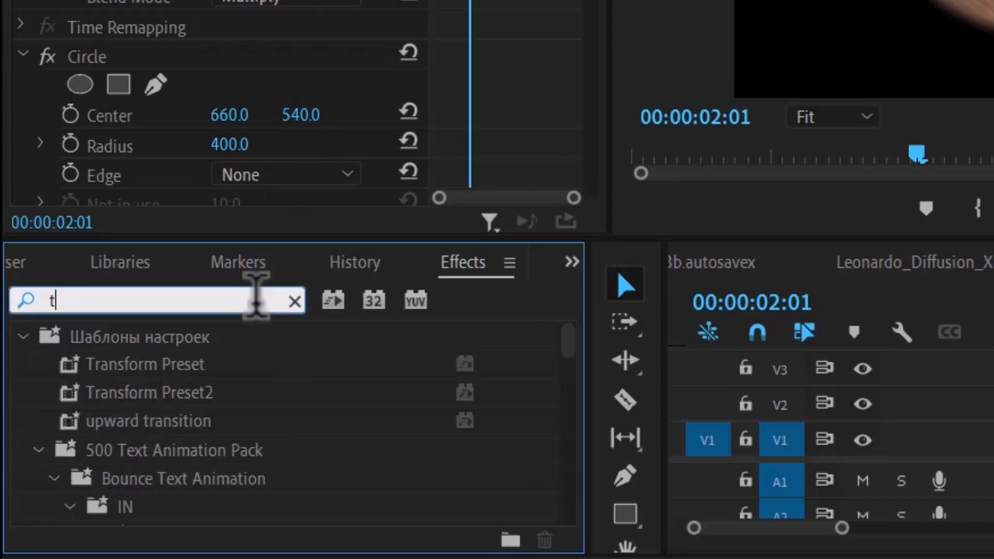
Step: Add the Tint effect to the Black Video clip
type("int")
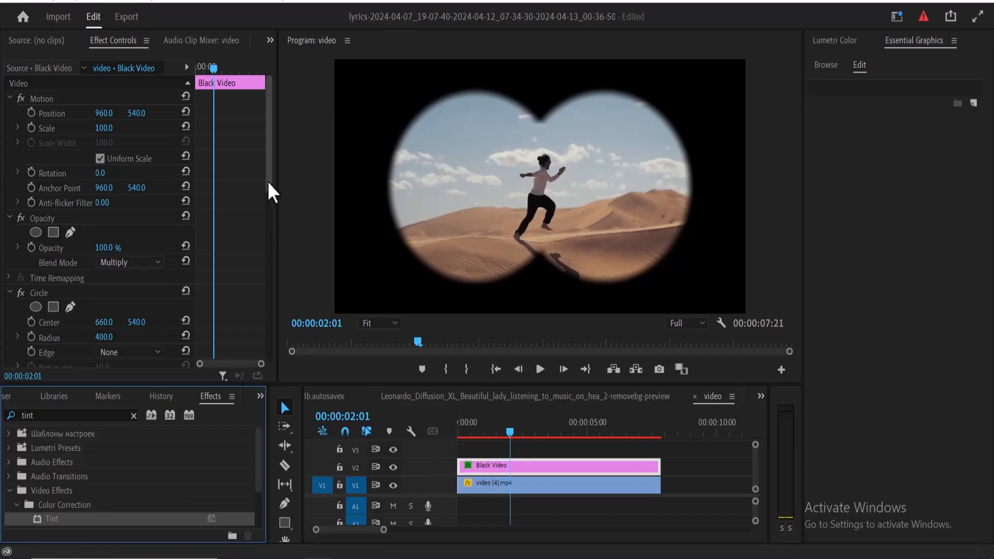
scroll("down", 3)
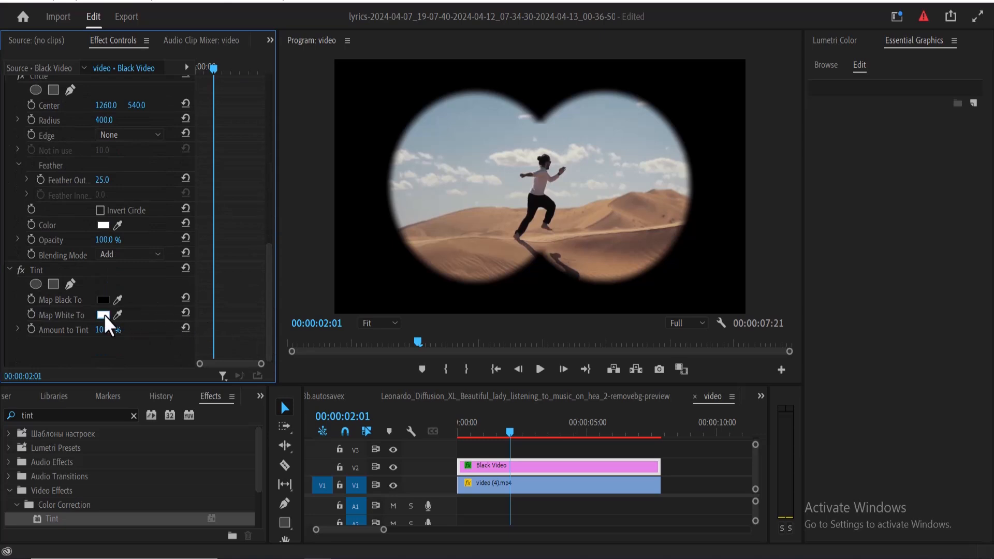
left_click(103, 314)
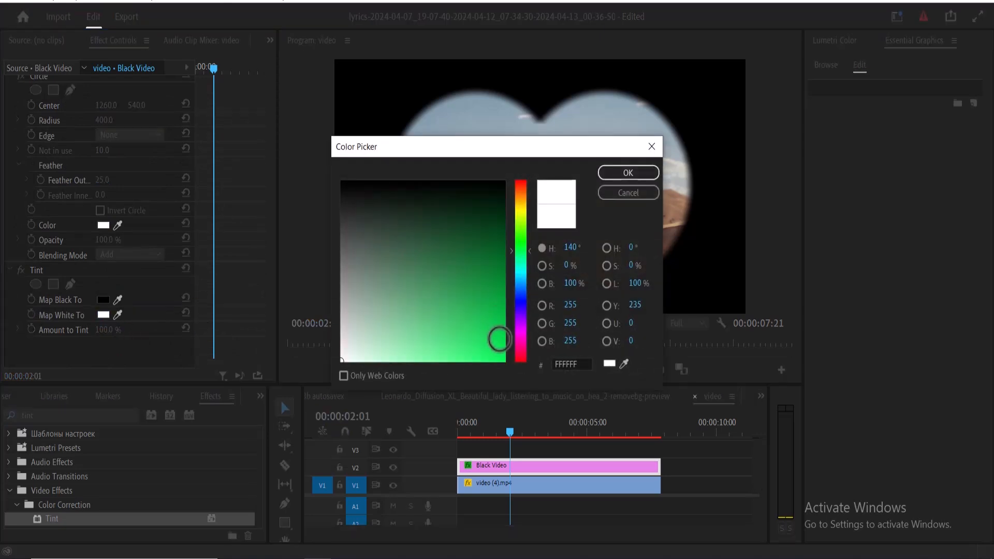
Step: Map white to green with 75% Amount to Tint
left_click(626, 172)
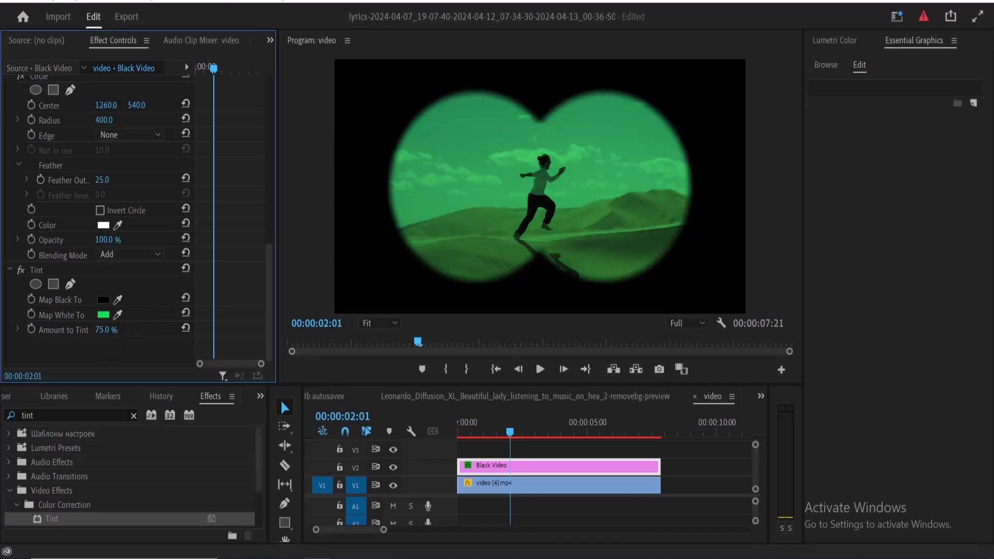
scroll("up", 3)
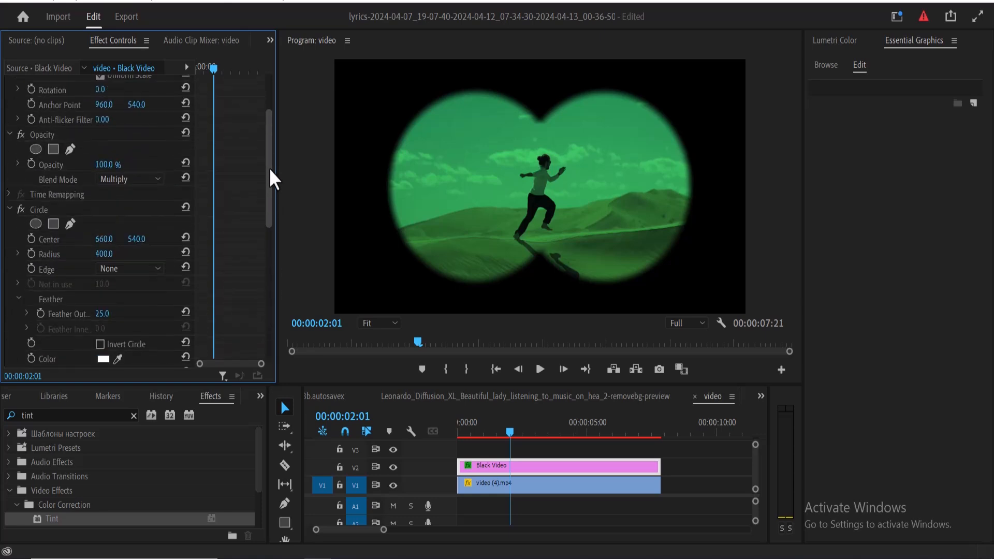
Step: Set scale to 105 and keyframe position and scale for a handheld wobble
scroll("up", 3)
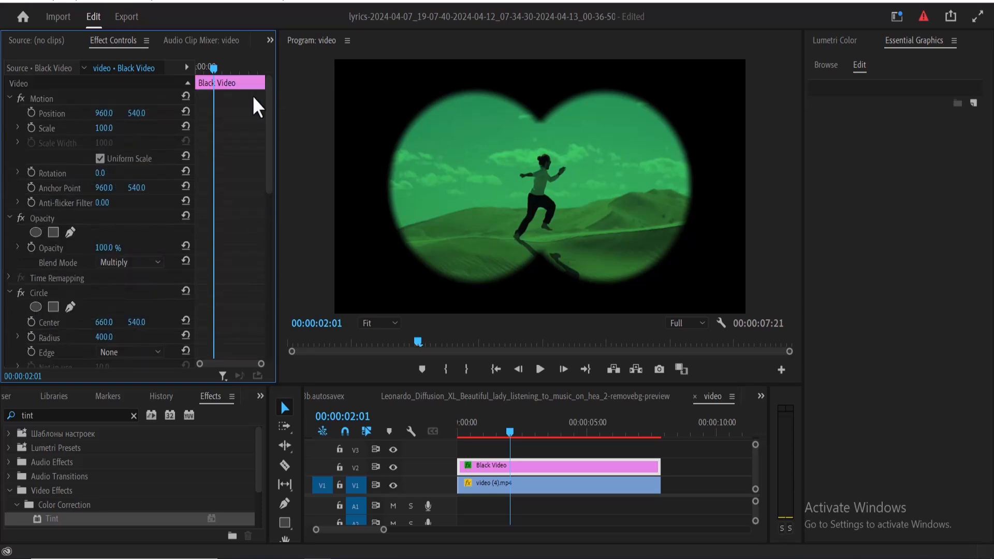
mouse_move(218, 76)
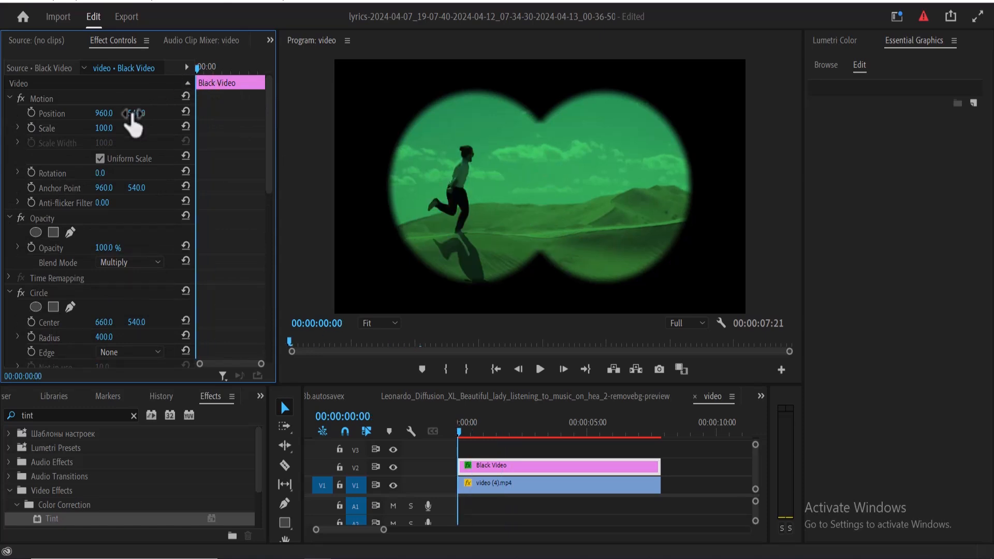
double_click(104, 128)
type("105")
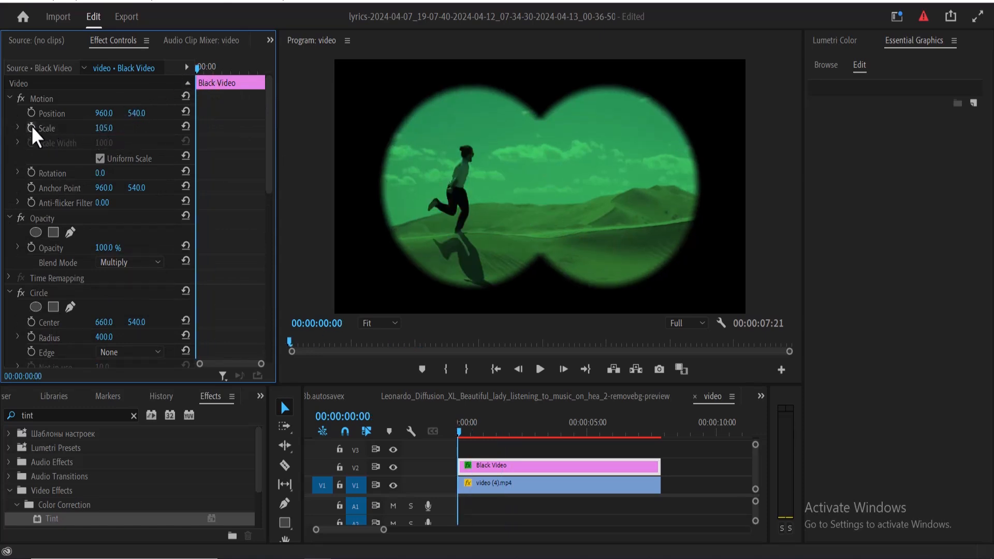
left_click(52, 112)
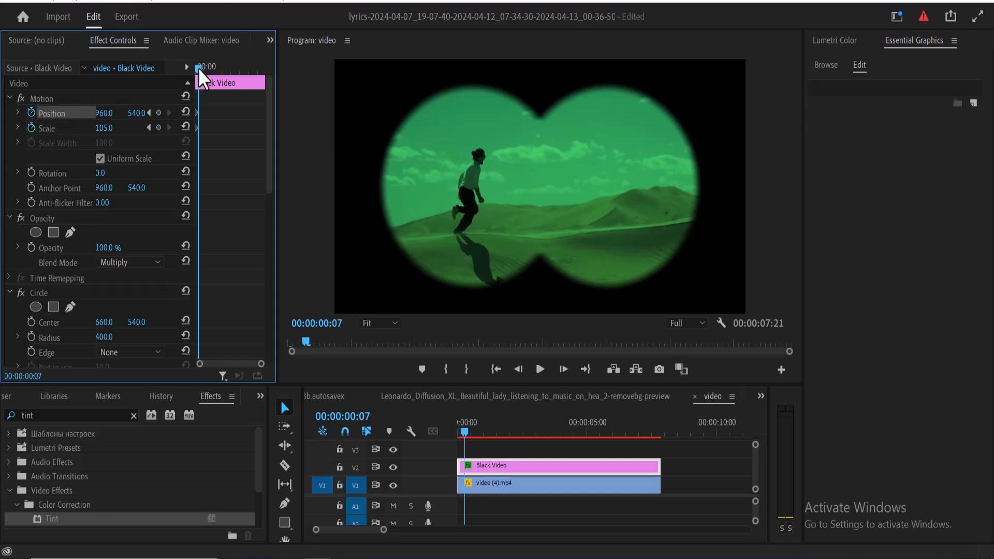
left_click(41, 98)
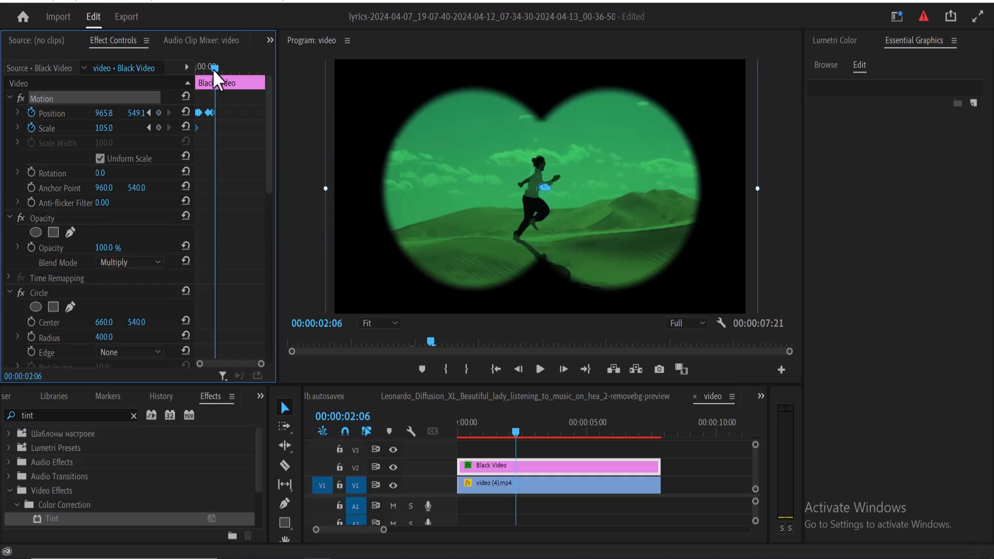
Step: Paste the copied position keyframes later and open their interpolation options
right_click(219, 76)
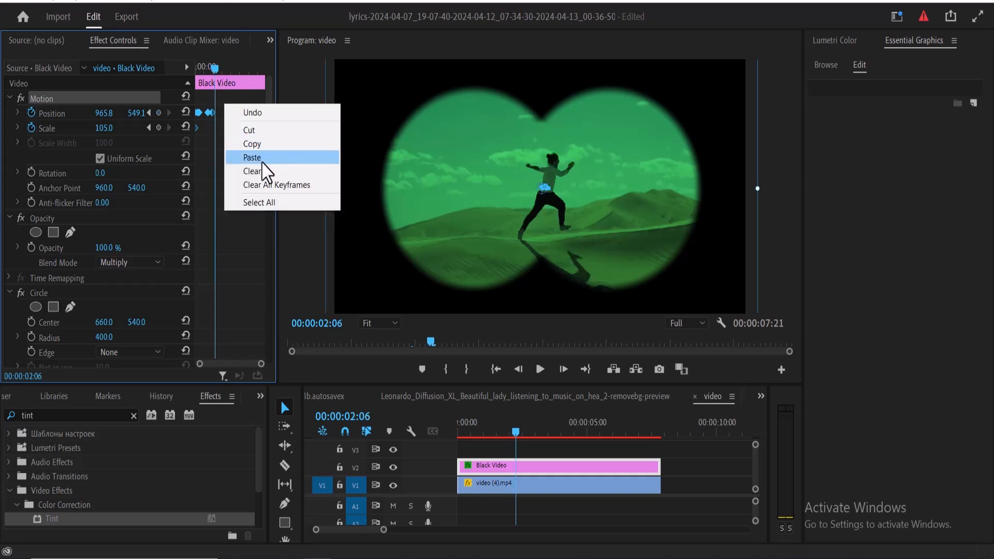
left_click(252, 157)
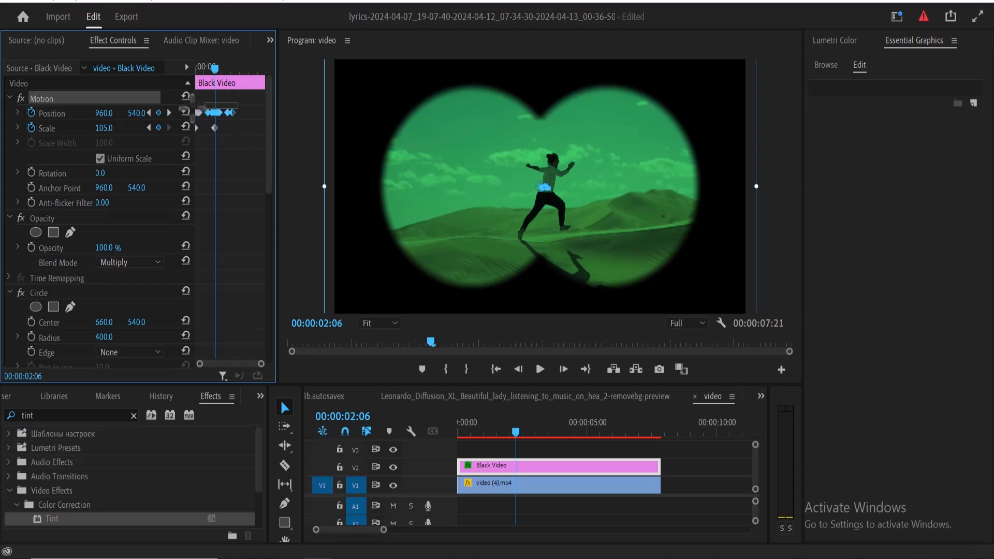
right_click(222, 113)
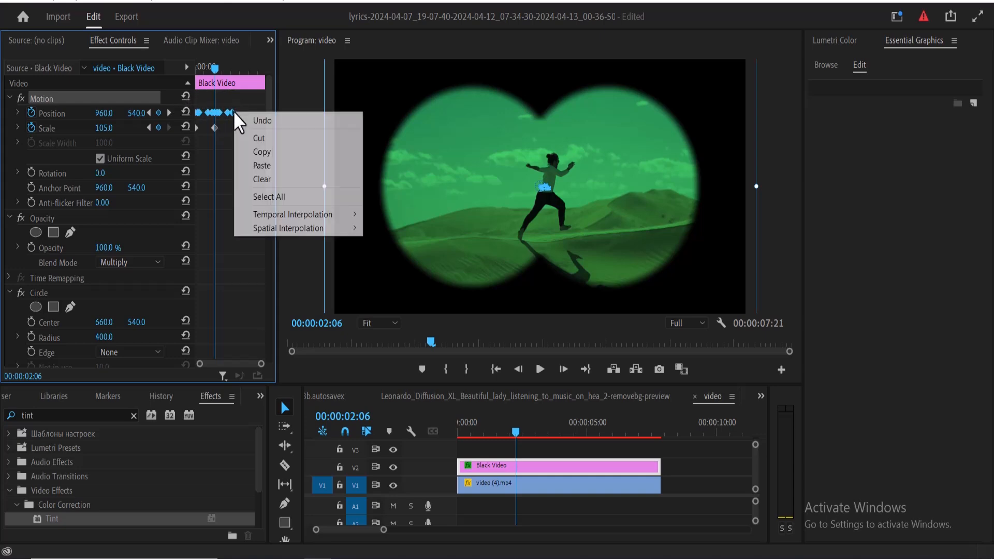